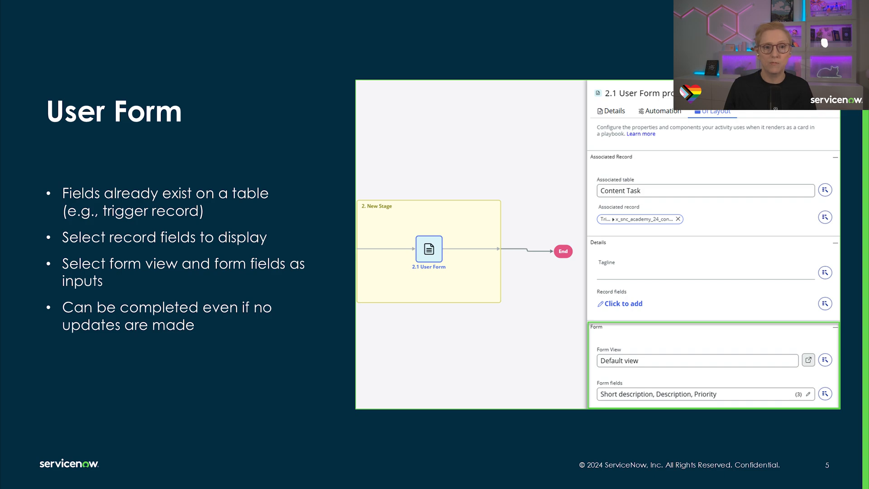
Step: Advance the presentation past the User Form slide to the Wait for Condition slide
key("right")
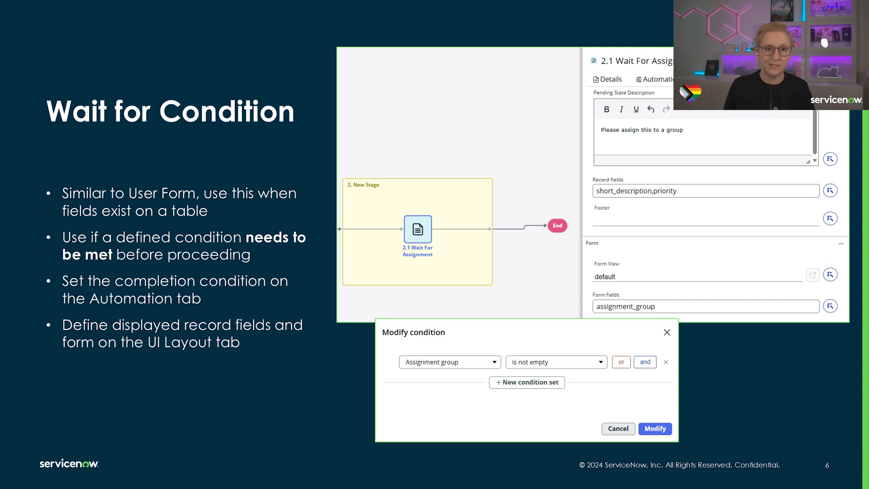
key("right")
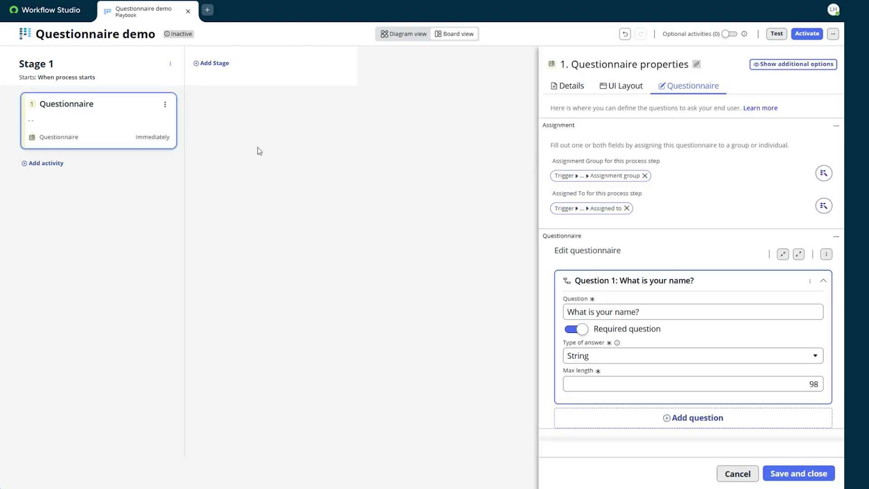
left_click(681, 310)
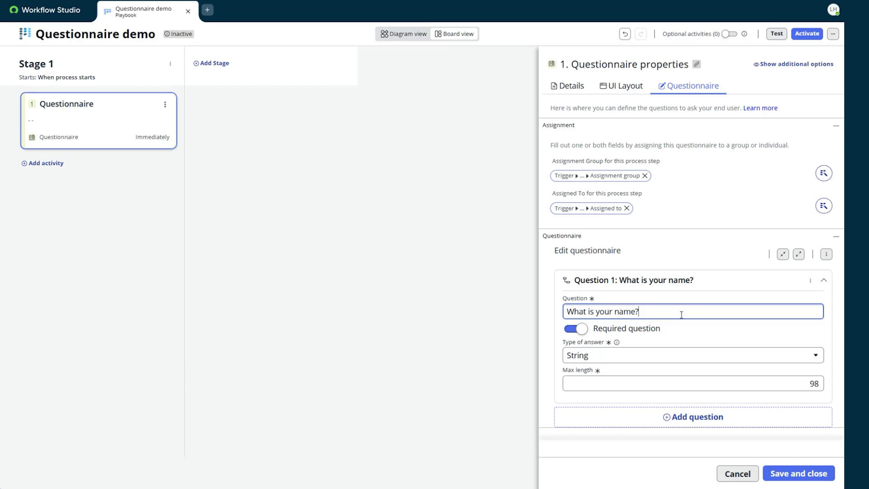
Step: Browse the Type of answer choices, then add and discard a second question
left_click(693, 355)
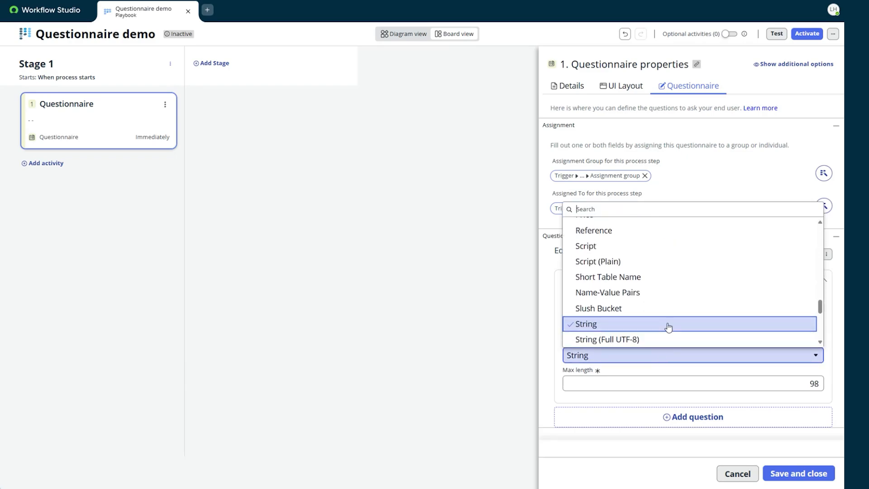
scroll("up", 3)
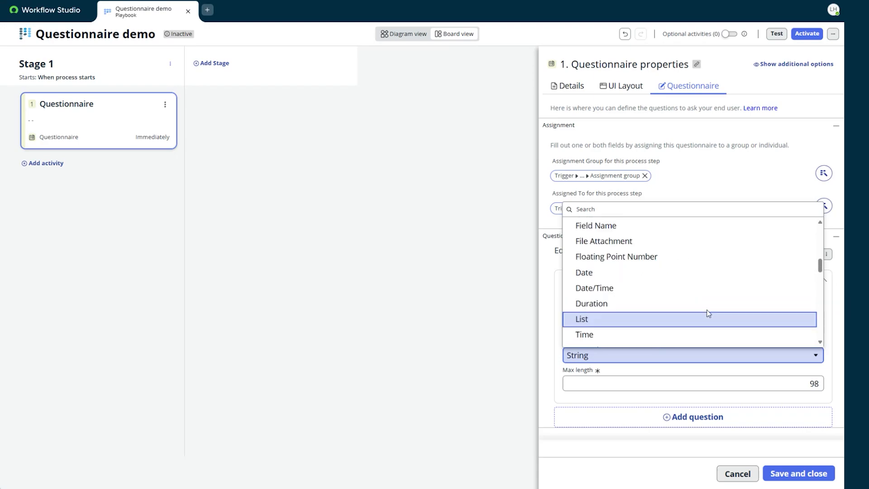
scroll("up", 3)
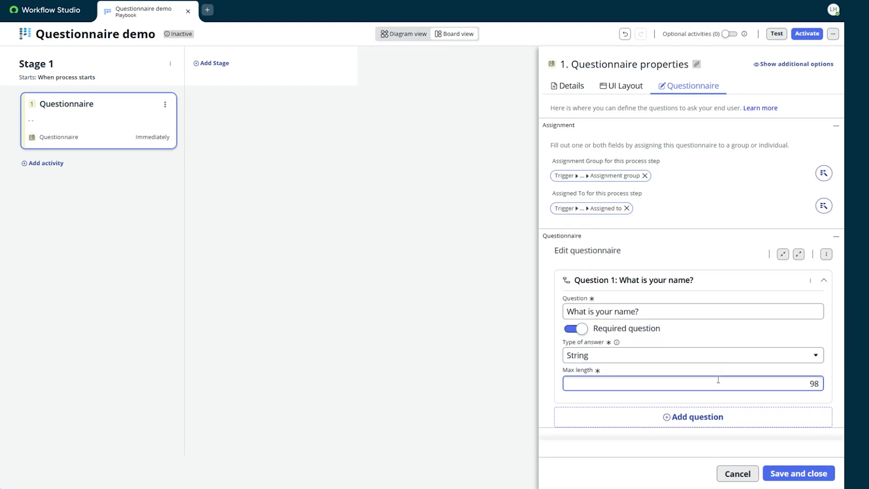
left_click(692, 417)
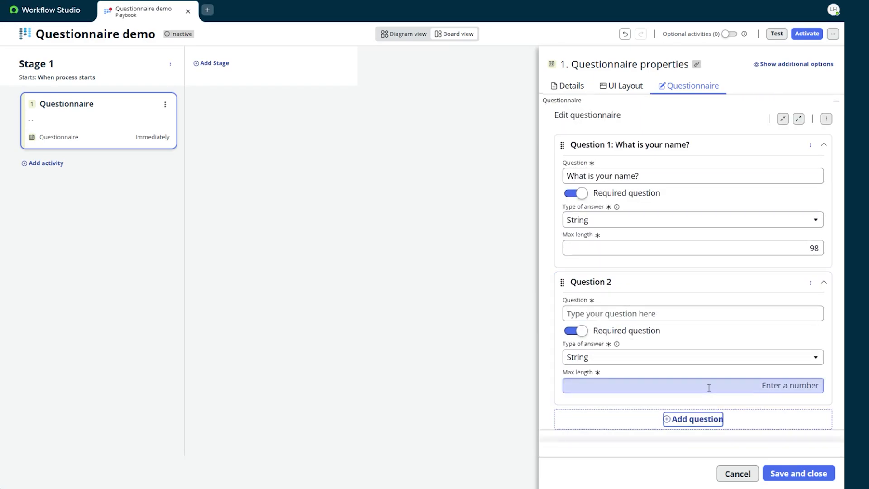
left_click(691, 313)
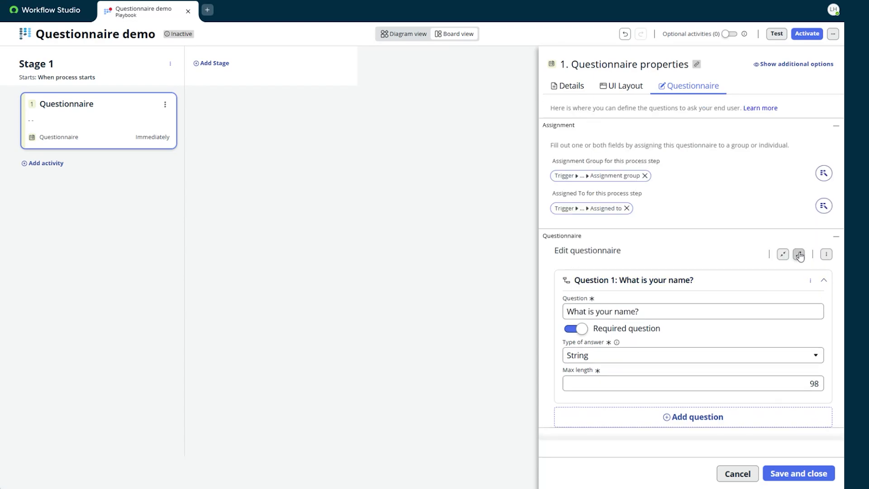
Step: Collapse all questions, then save and close the Questionnaire properties
left_click(798, 254)
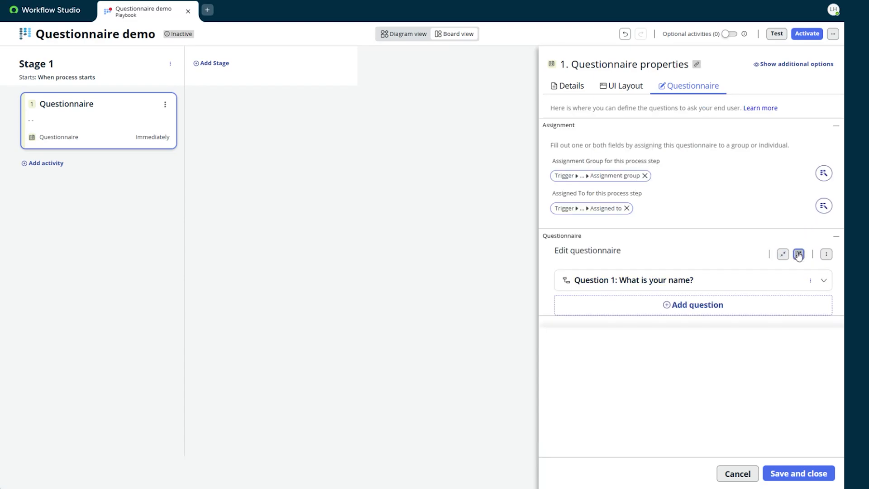
left_click(798, 255)
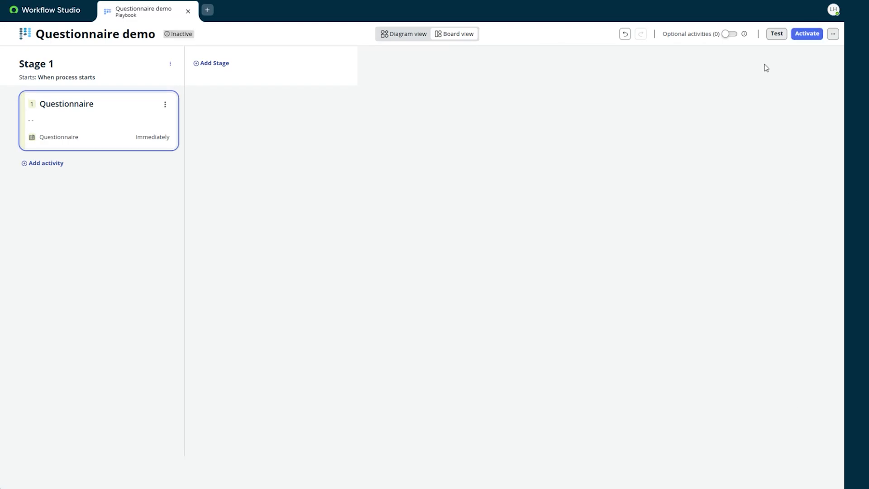
Step: Test the playbook on incident INC0000009 and view its playbook preview
left_click(775, 34)
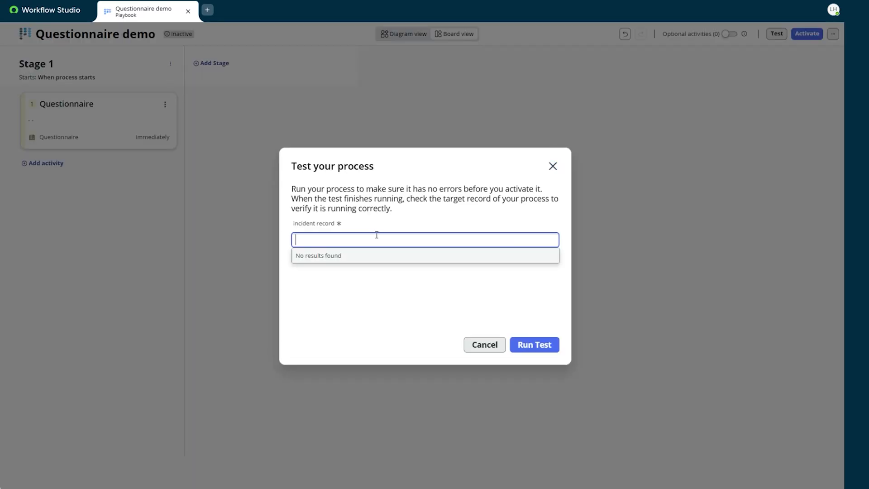
left_click(424, 239)
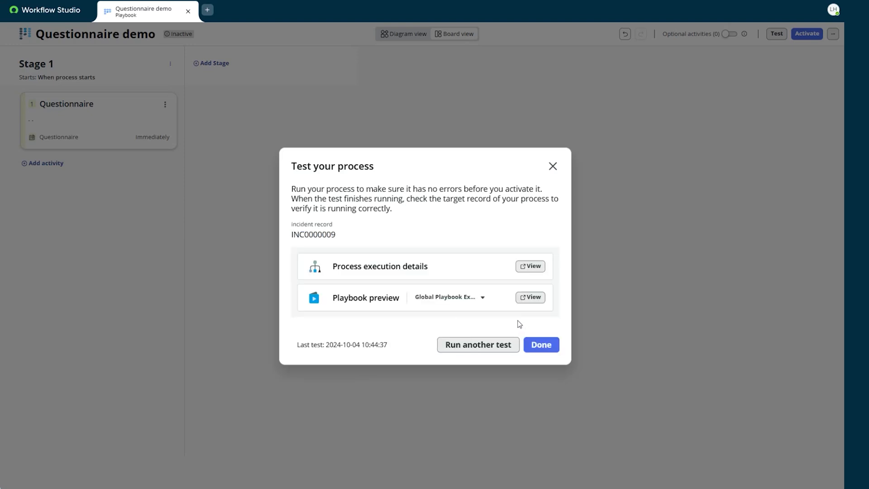
left_click(529, 297)
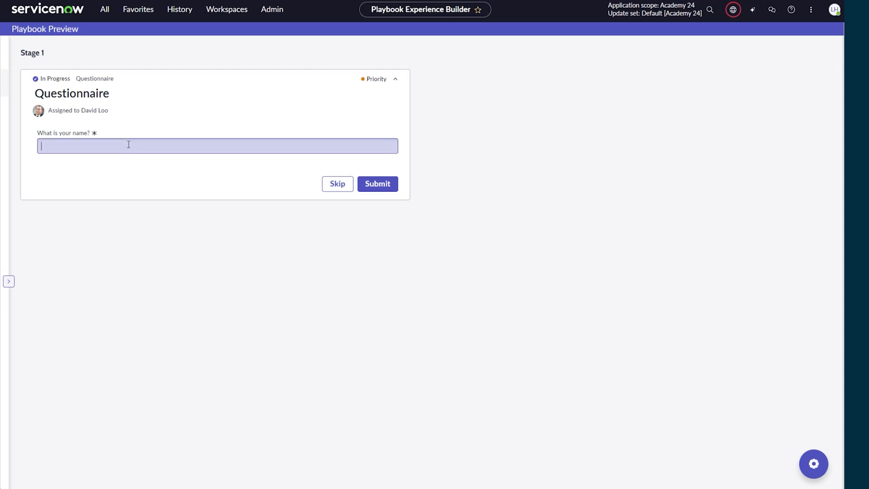
Step: Turn off Required question for the name question and return to the preview
type("J")
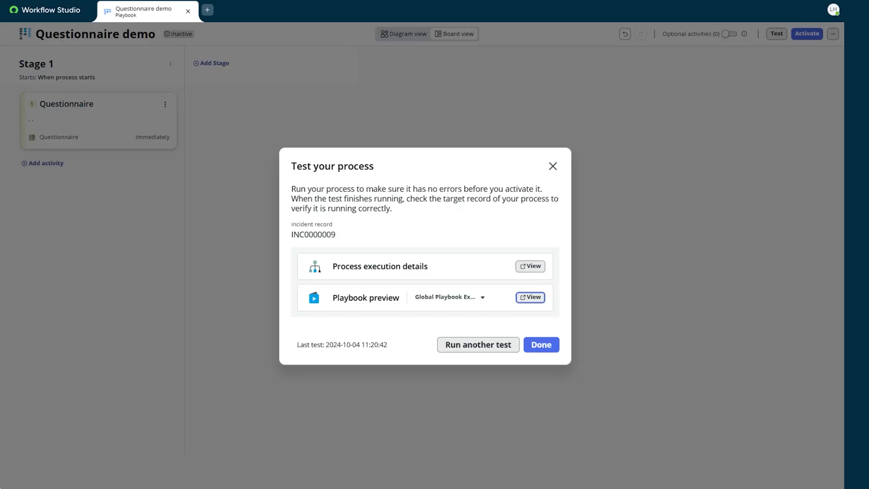
left_click(539, 344)
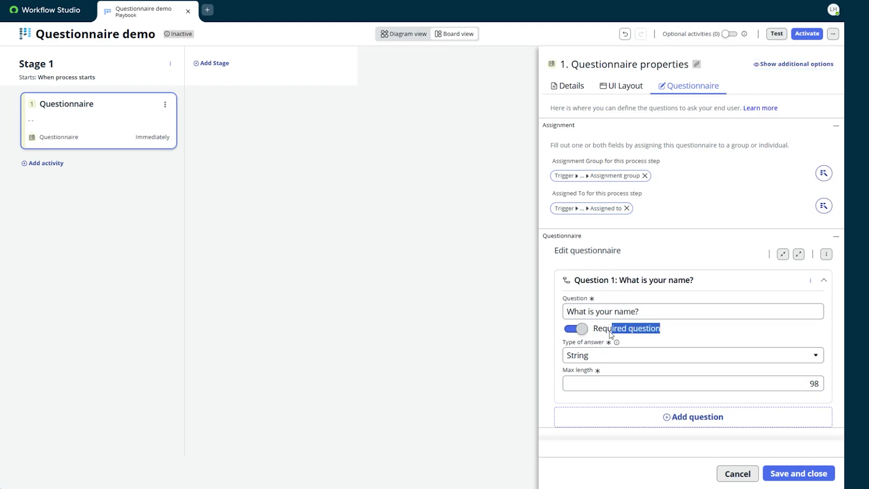
left_click(574, 327)
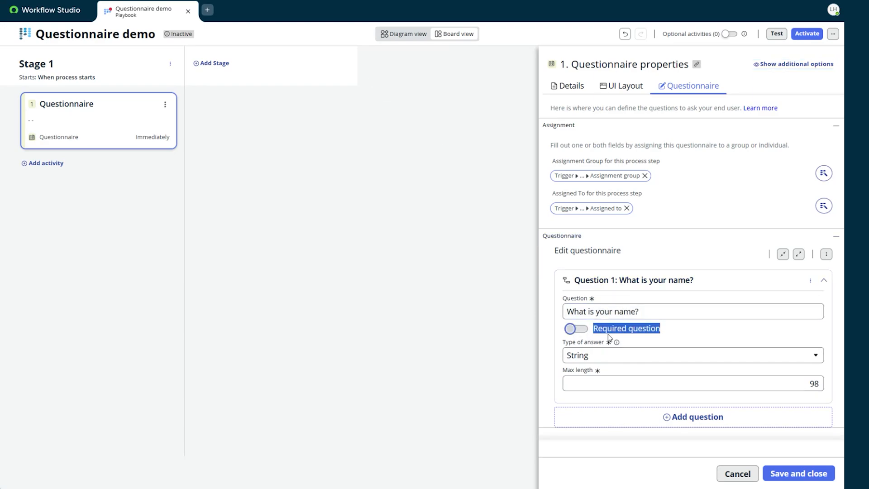
left_click(775, 34)
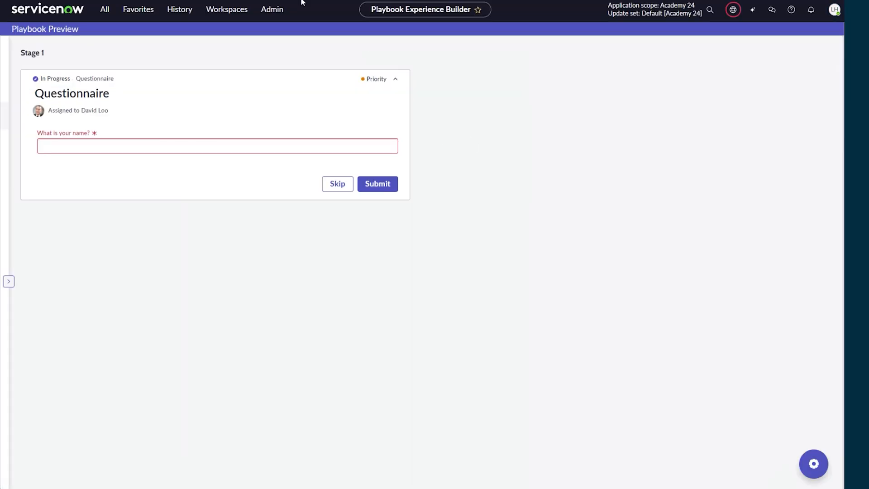
type("J")
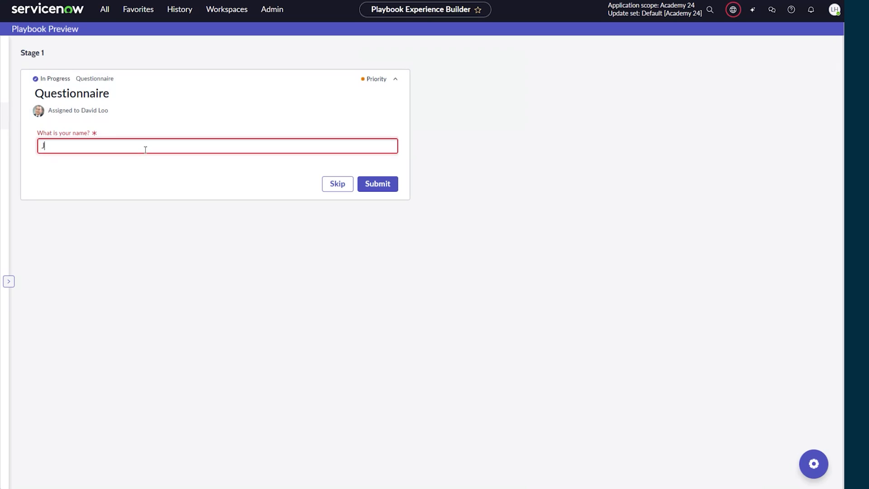
type("Jason L")
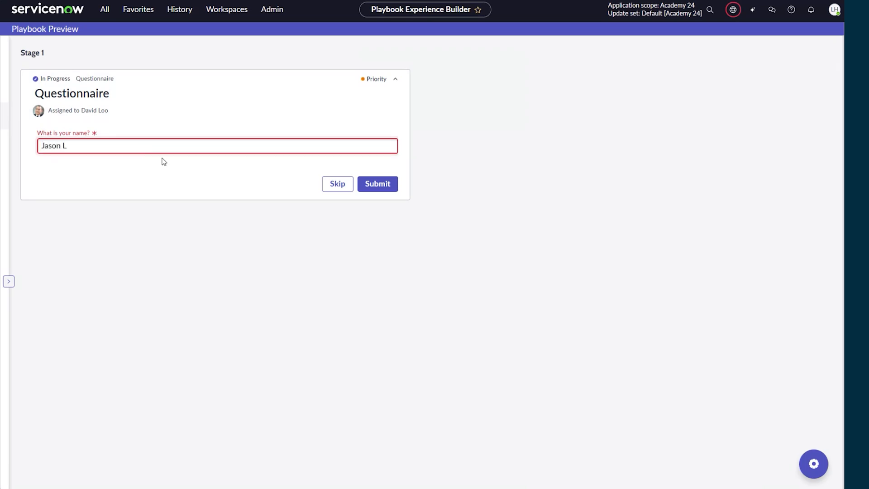
left_click(216, 145)
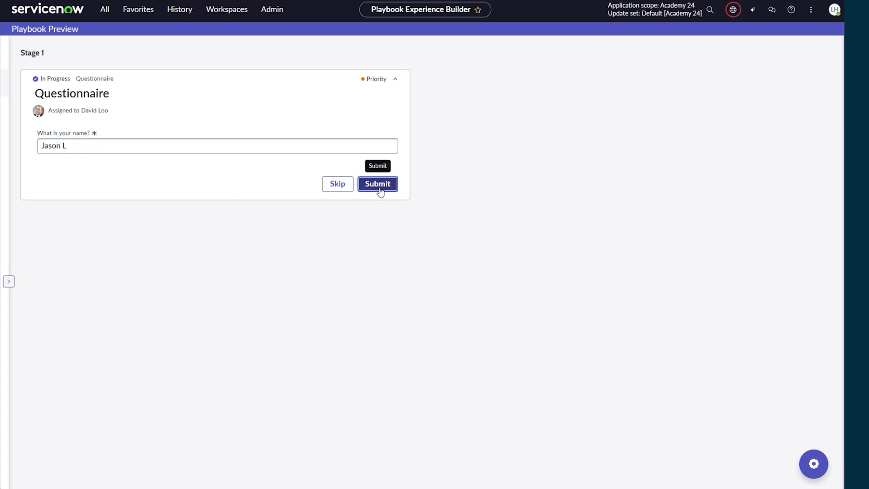
left_click(378, 184)
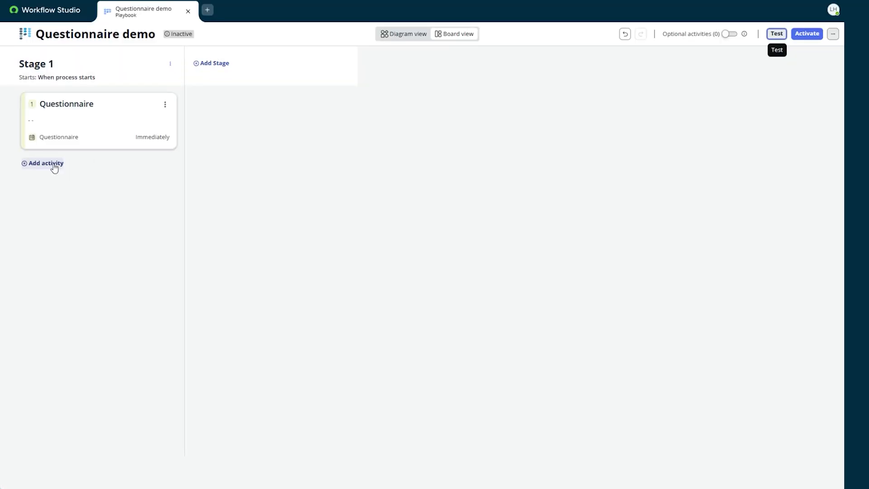
Step: Add a User Form activity and associate its card layout with the Incident table
left_click(45, 163)
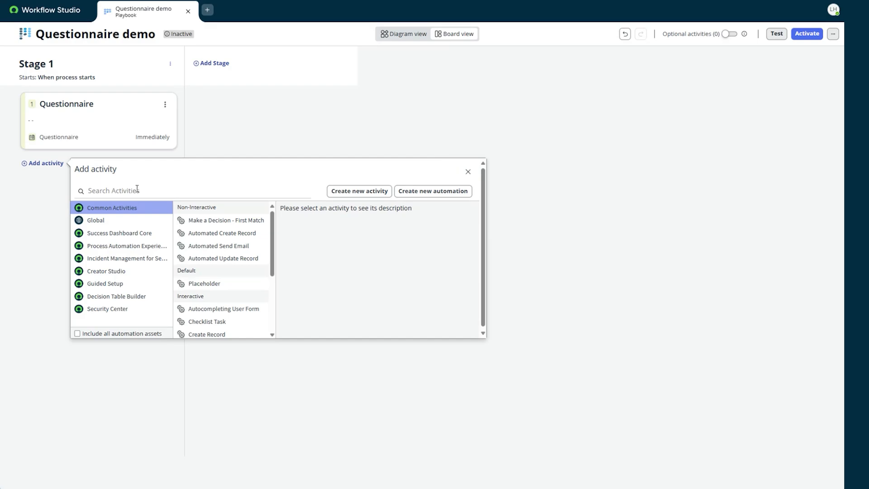
type("User form")
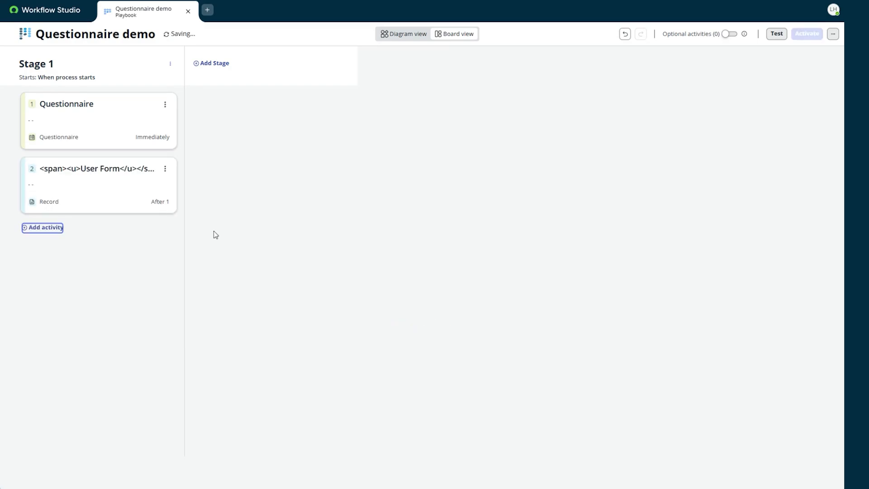
left_click(89, 185)
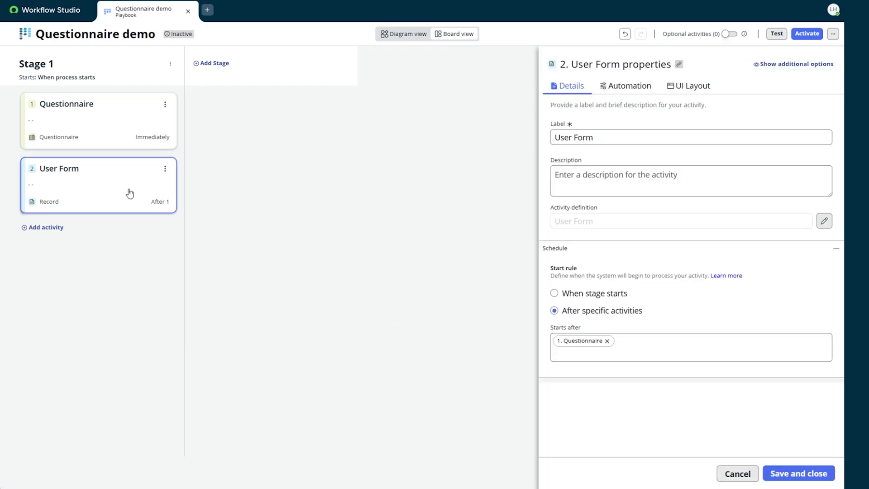
left_click(688, 86)
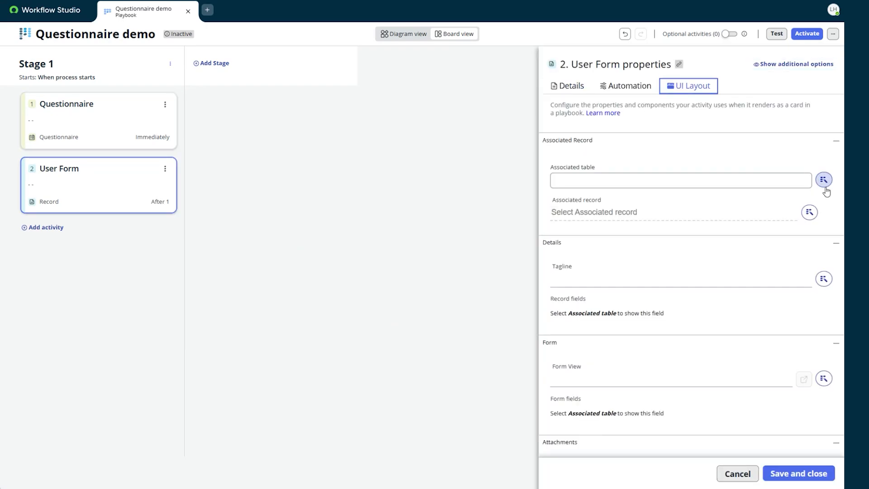
type("Incident")
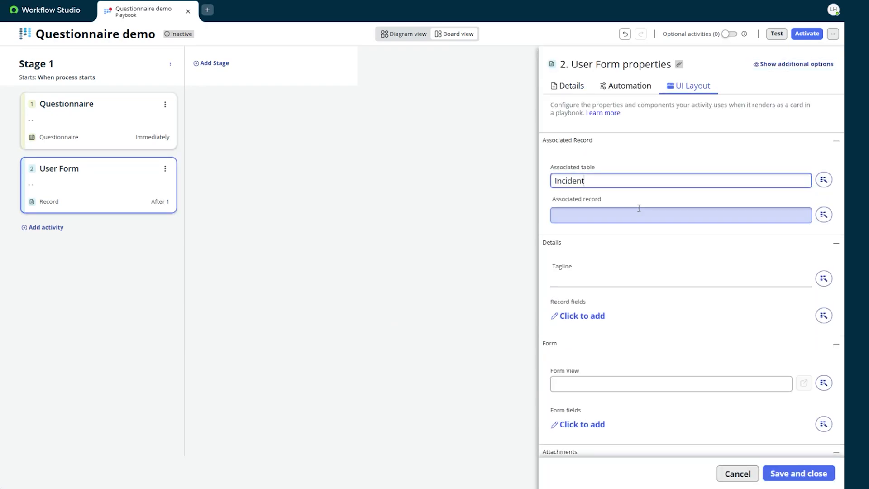
Step: Bind the associated record to the trigger incident and pick the 'What is your name?' answer data pill
left_click(822, 216)
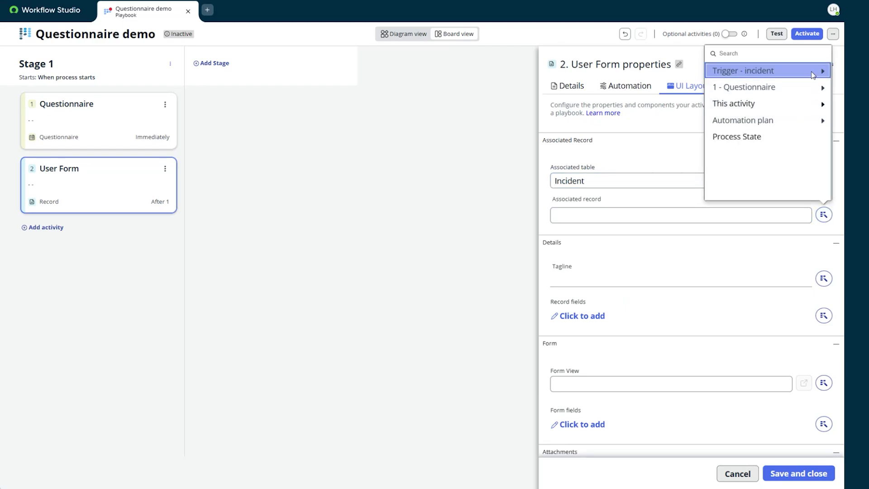
left_click(743, 70)
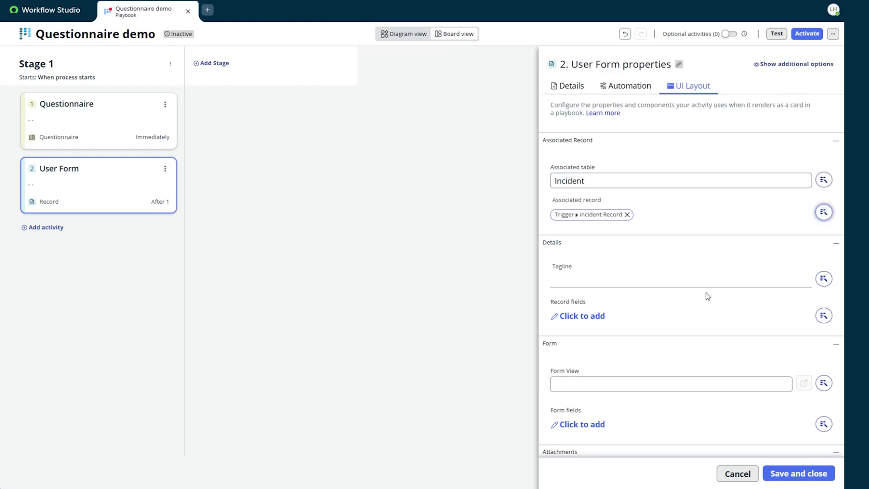
left_click(823, 211)
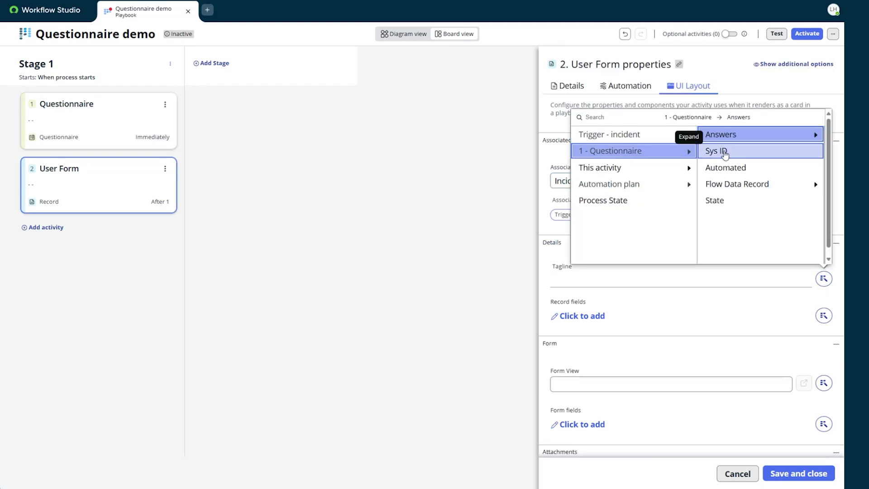
left_click(716, 151)
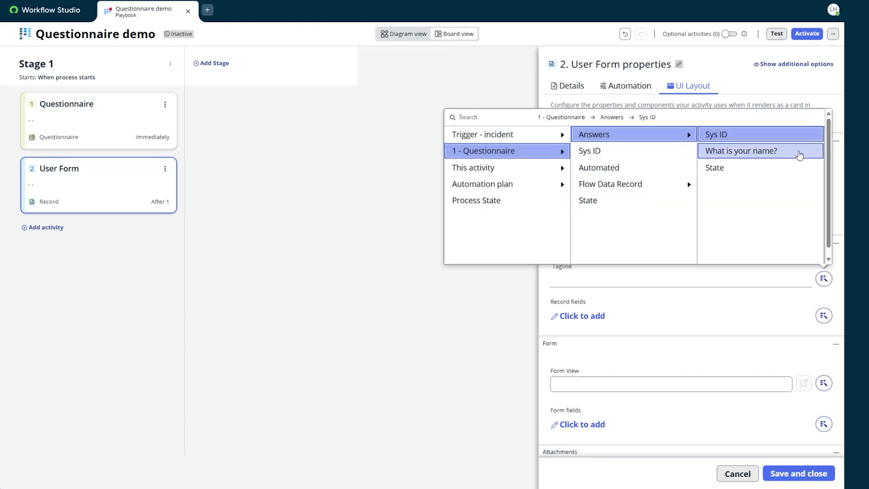
left_click(742, 151)
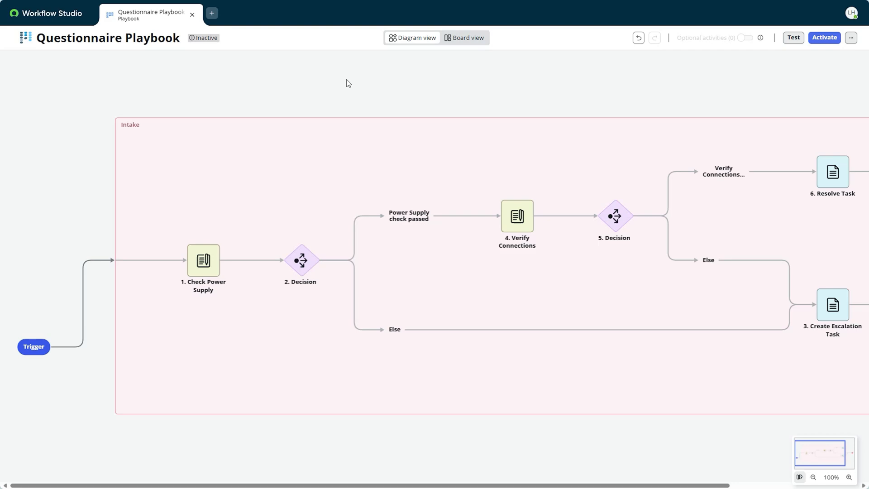
Step: Review the Check Power Supply questionnaire's outlet and power-cable True/False questions
left_click(202, 259)
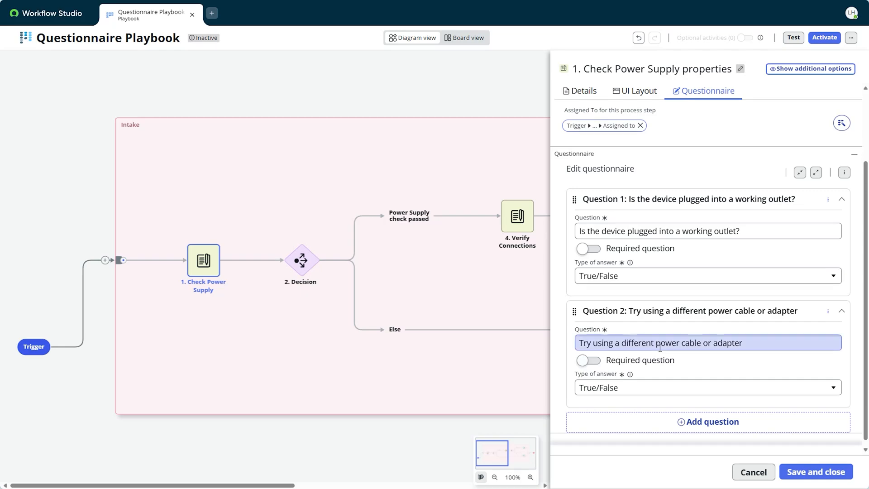
left_click(359, 297)
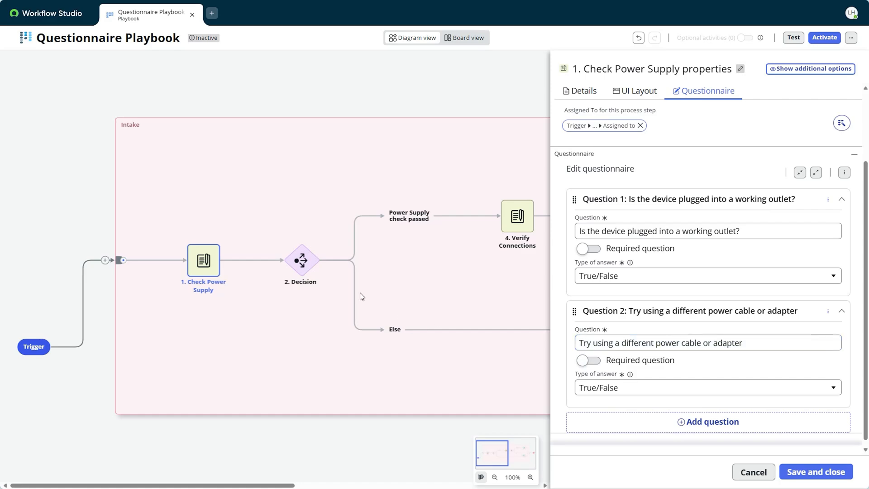
Step: Review the decision's branch condition unchanged, then insert a Questionnaire after Verify Connections passes
left_click(300, 260)
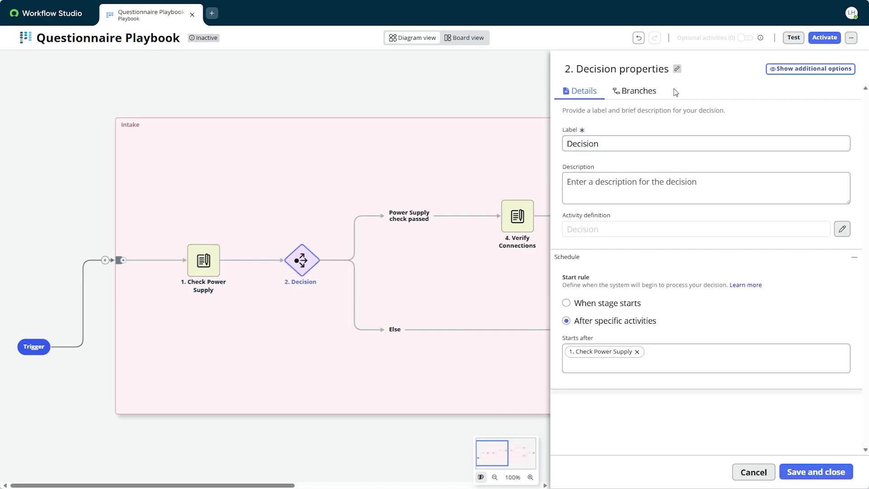
left_click(638, 91)
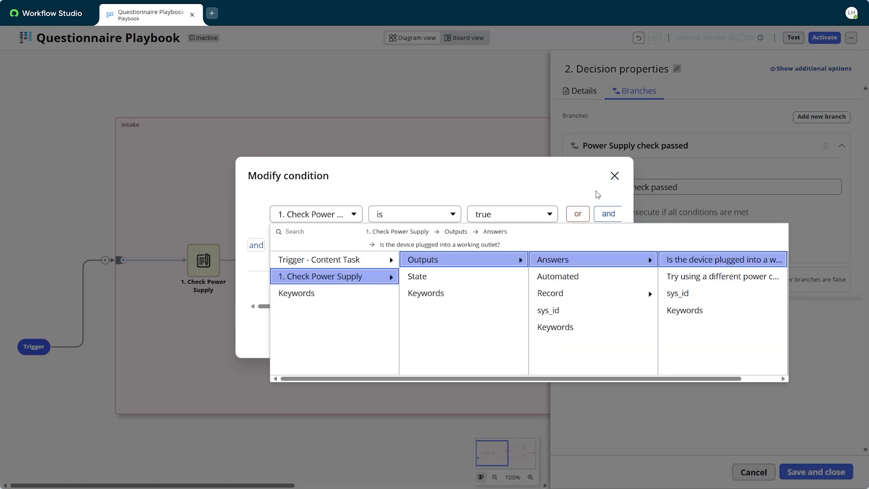
left_click(613, 175)
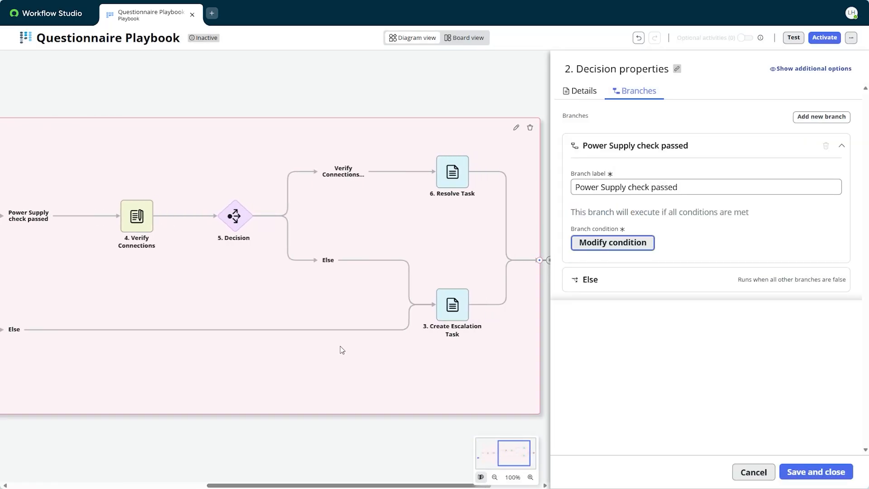
left_click(137, 216)
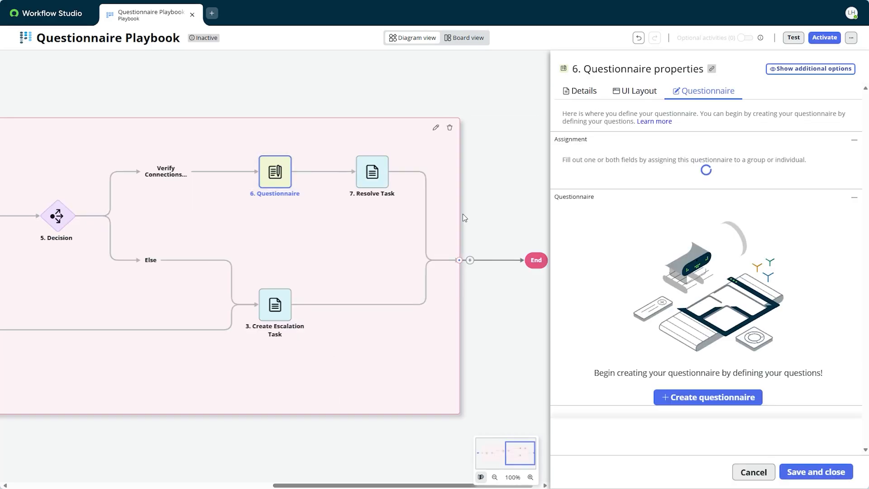
Step: Create the questionnaire with simple-restart and hard-reset True/False questions
left_click(707, 396)
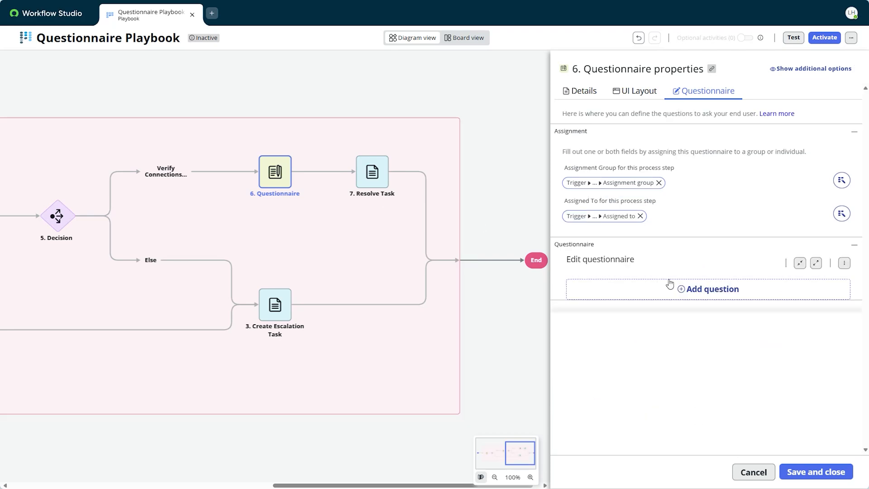
left_click(711, 287)
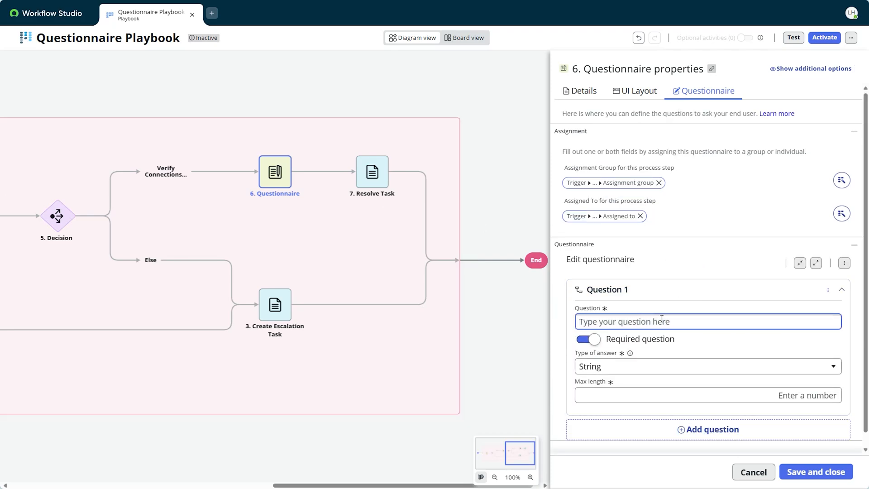
type("Perform a simple restart of")
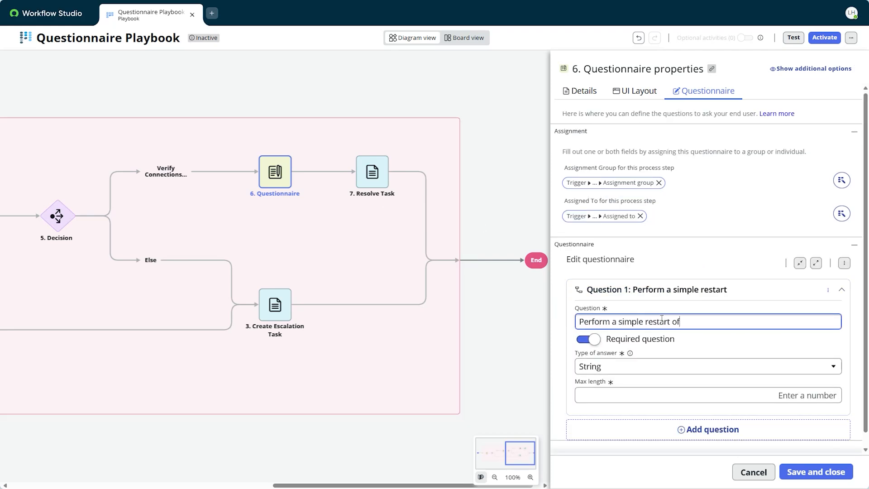
type("the device")
type("Perform")
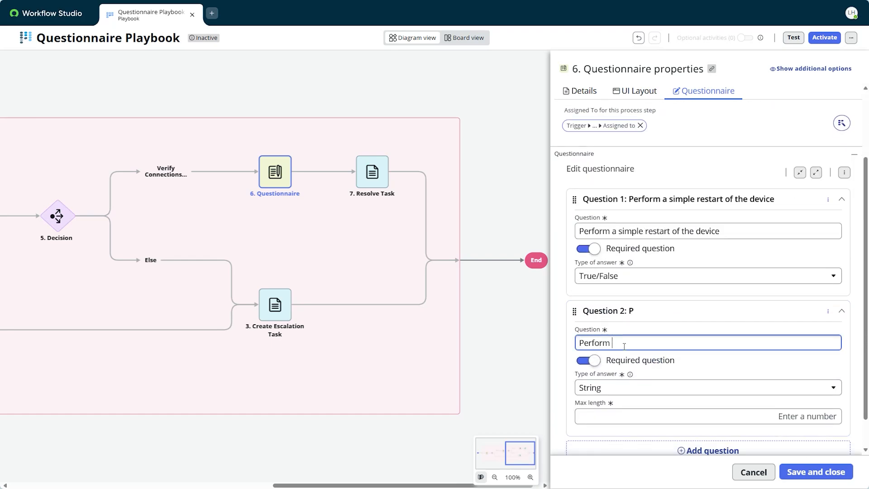
type("a hard reset by holding down the power button for 10-15 secon")
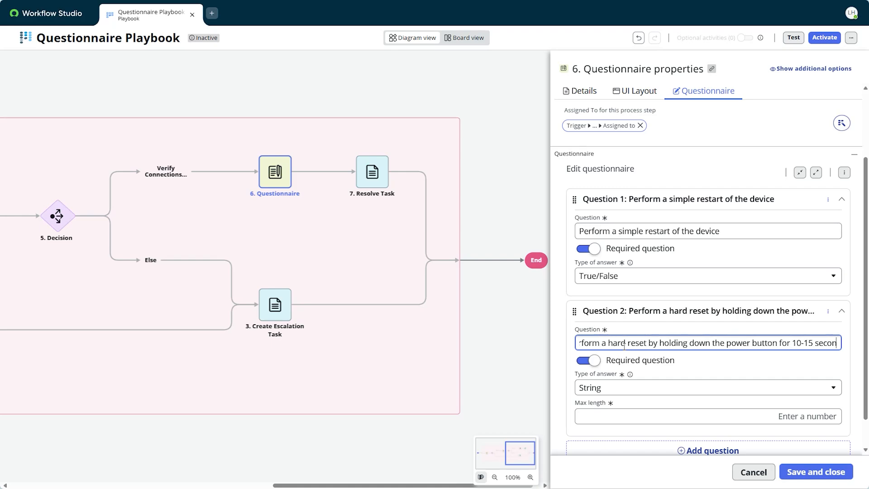
Step: Label the activity 'Restart the device' and save it, adding a Decision after it
left_click(580, 91)
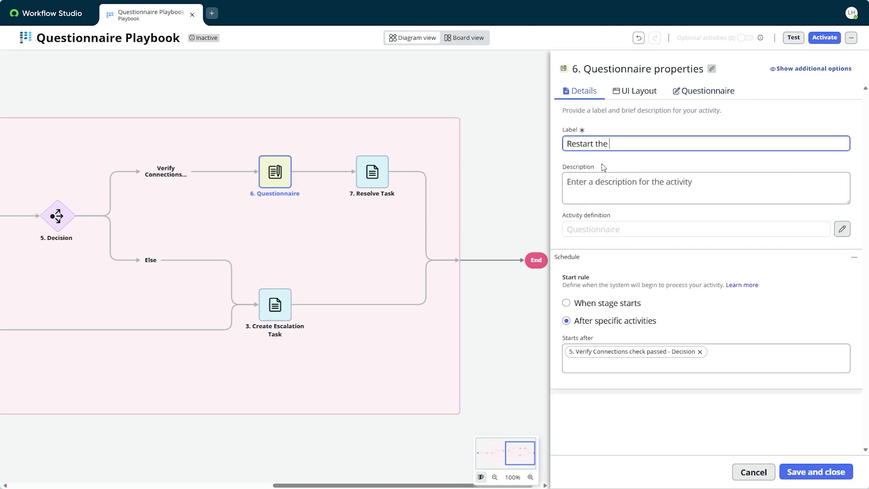
left_click(815, 472)
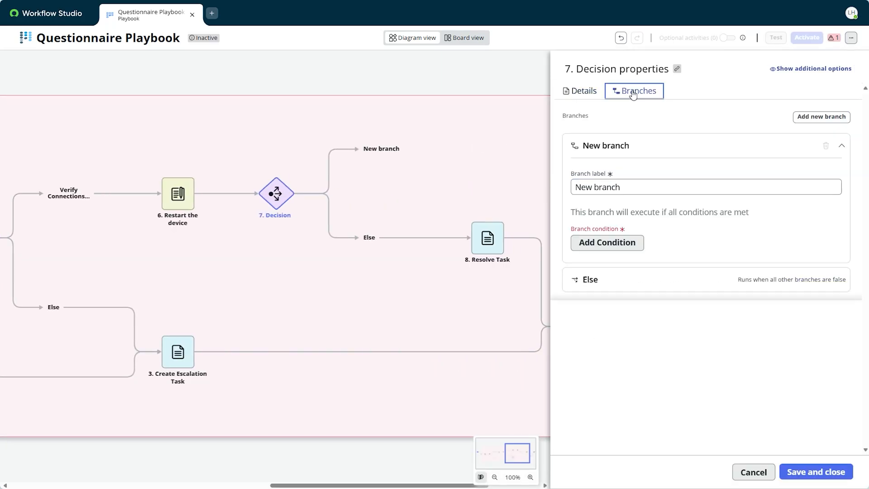
Step: Add a 'Restart check passed' branch conditioned on the restart answers being true, then save the decision
type("Restart check passed")
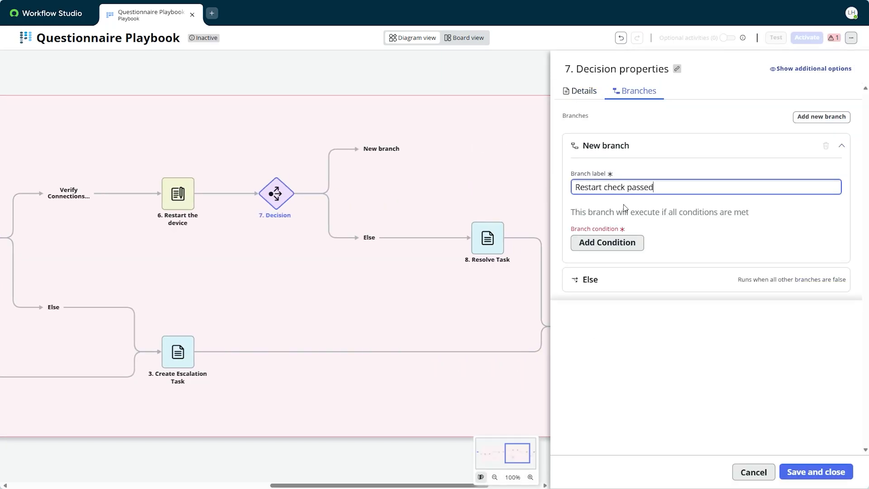
left_click(606, 243)
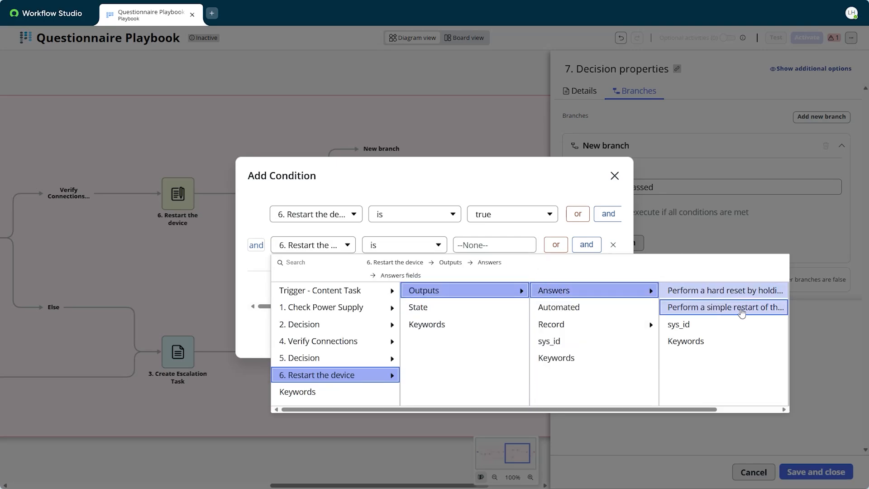
left_click(723, 307)
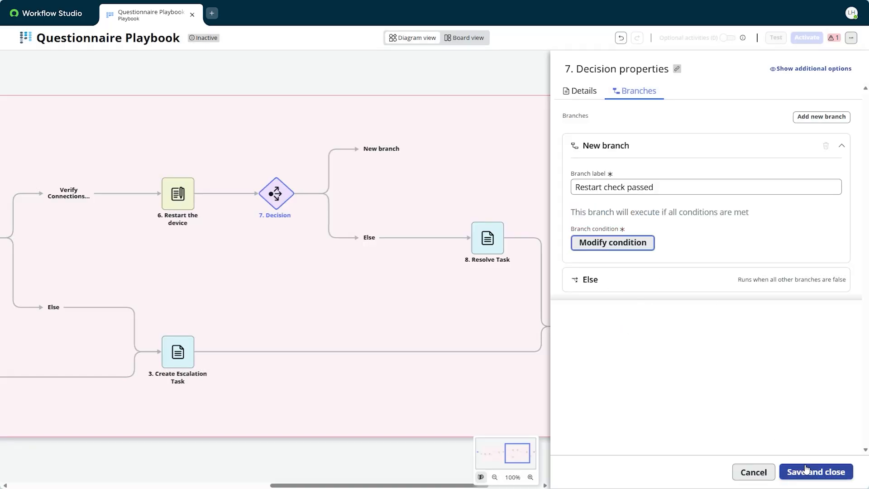
left_click(813, 471)
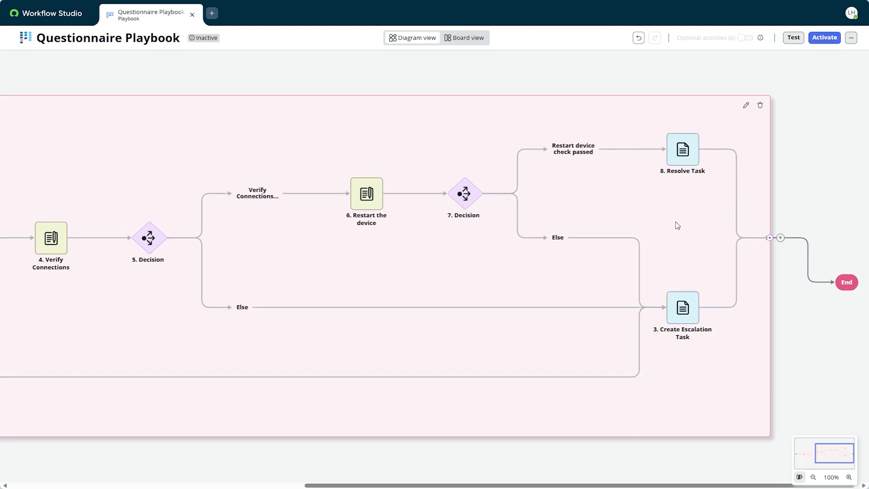
Step: Run another test of the Questionnaire Playbook and view its playbook preview
left_click(792, 38)
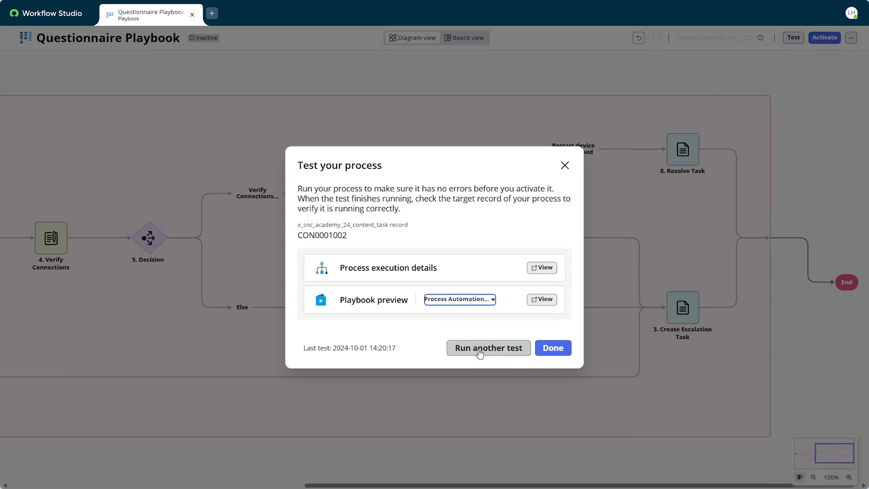
left_click(541, 299)
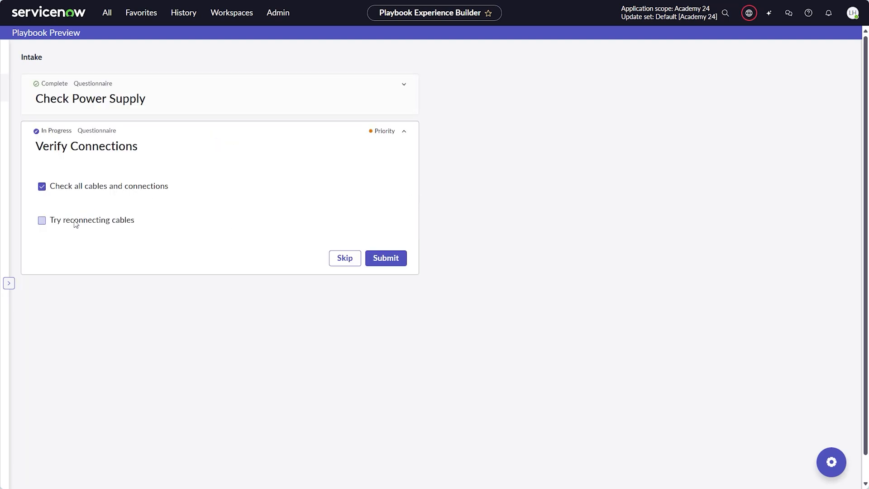
Step: Submit Verify Connections, mark only the simple restart done, then create the escalation task
left_click(385, 258)
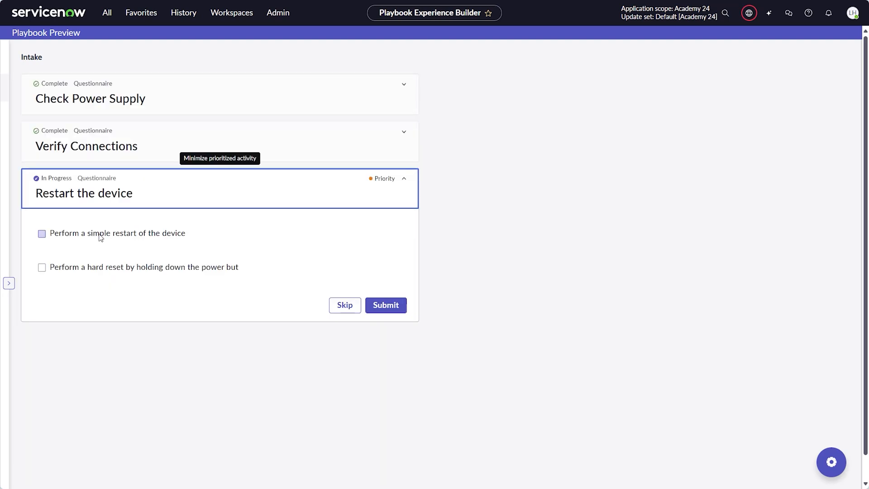
left_click(386, 305)
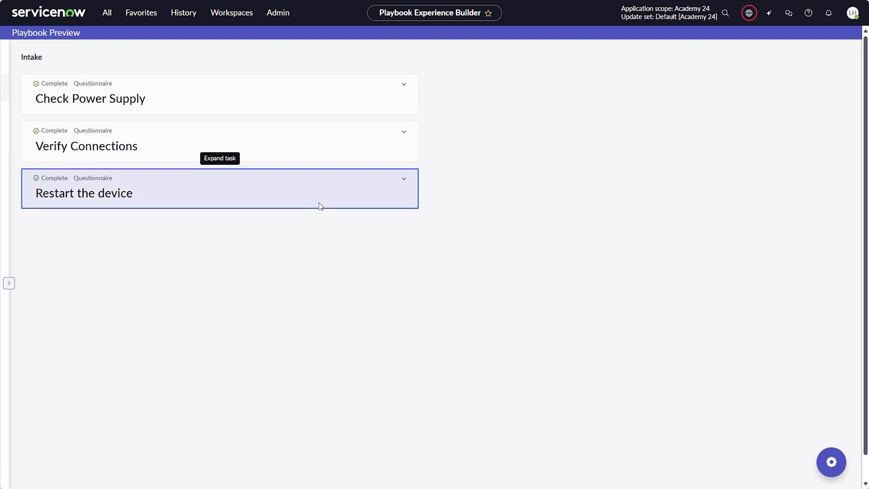
left_click(405, 178)
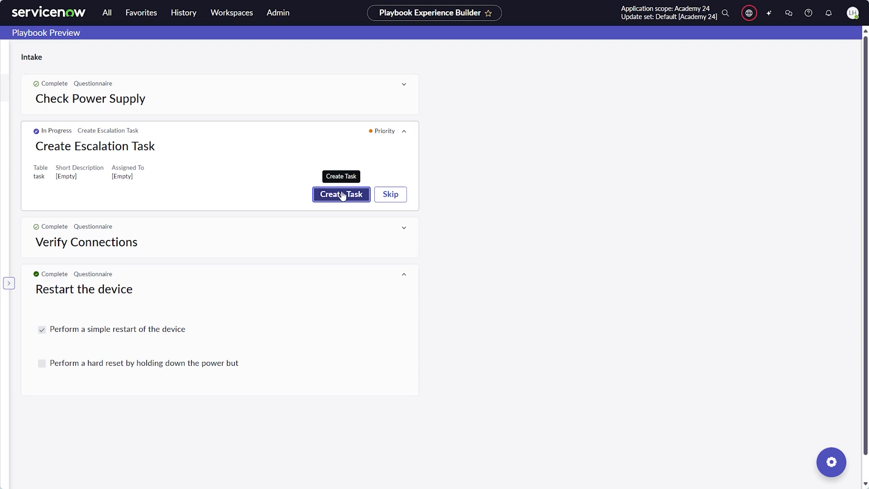
left_click(341, 194)
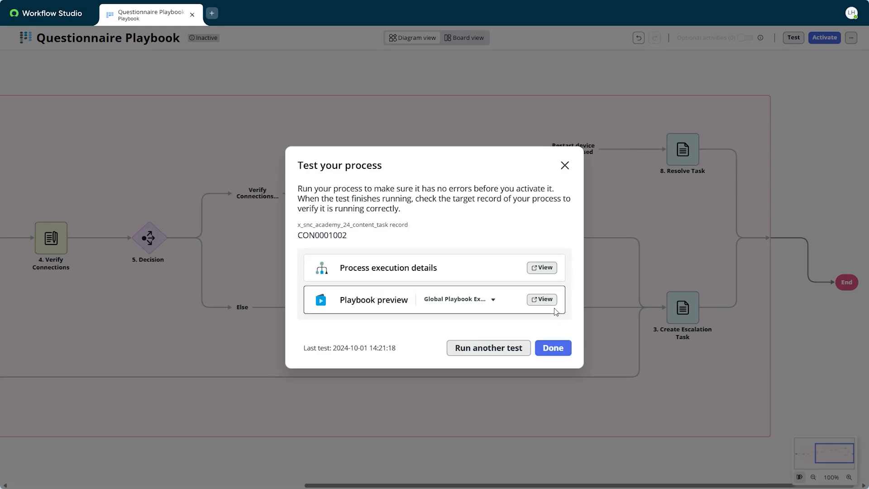
Step: In a fresh preview, submit Check Power Supply and Verify Connections with all boxes checked
left_click(541, 300)
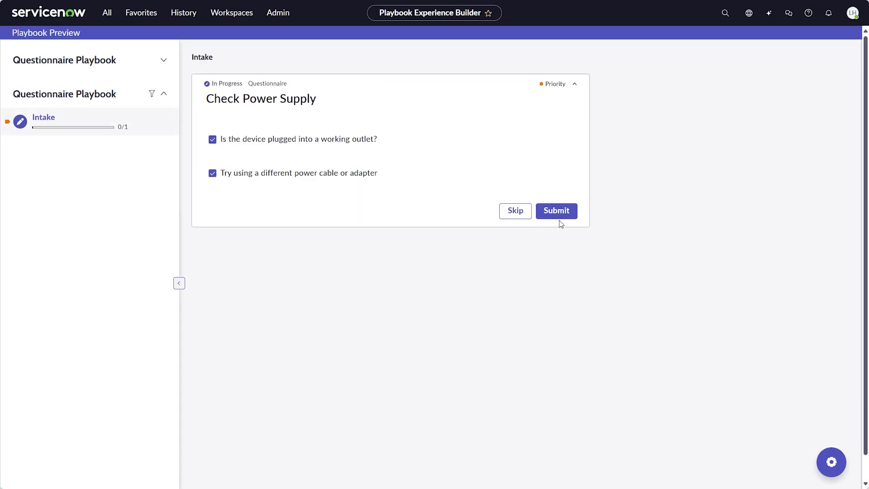
left_click(555, 211)
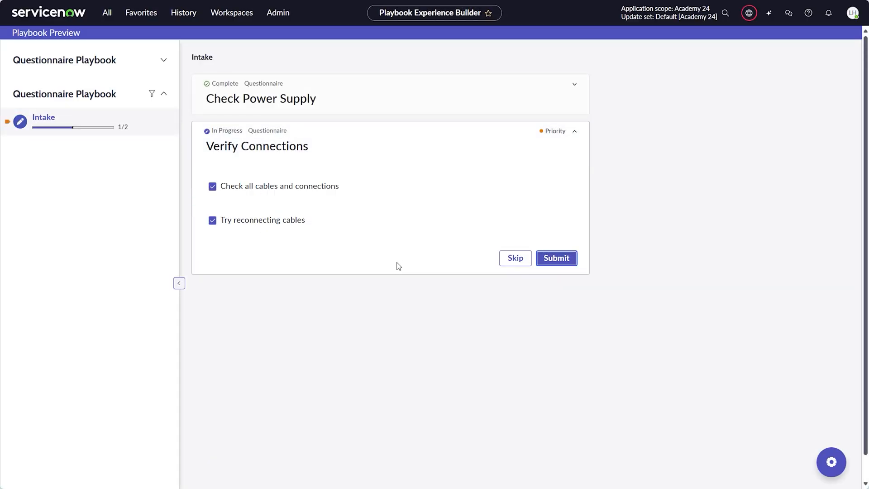
left_click(556, 257)
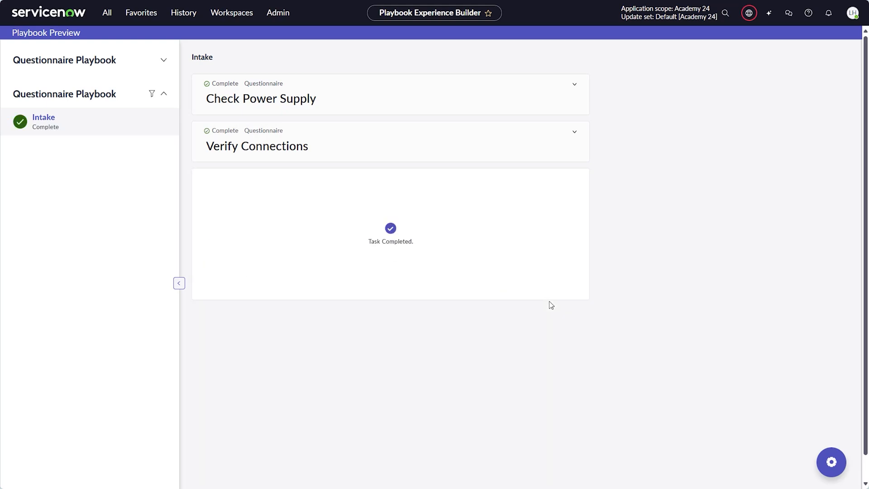